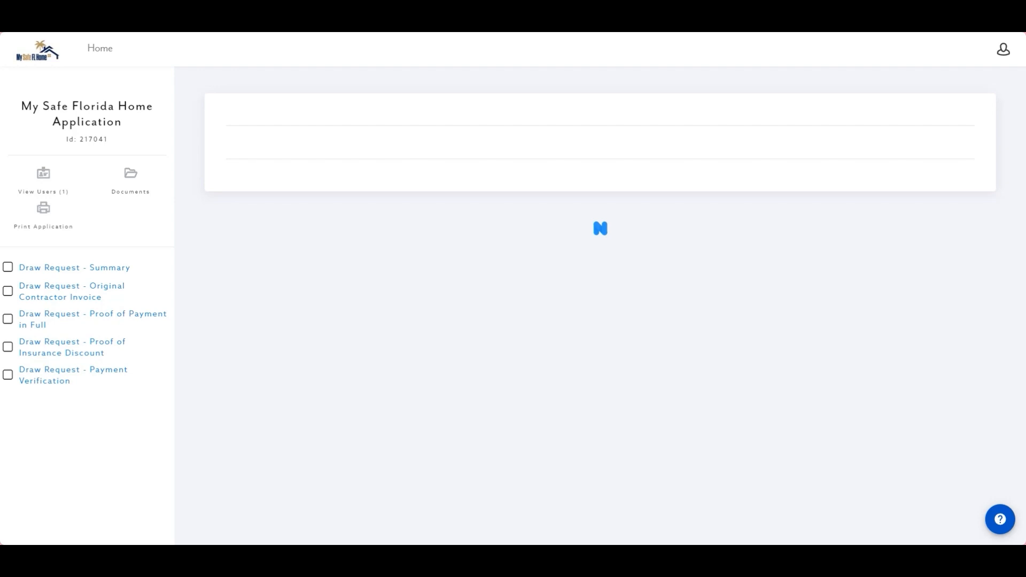
{"action": "mouse_move", "coordinate": [972, 328]}
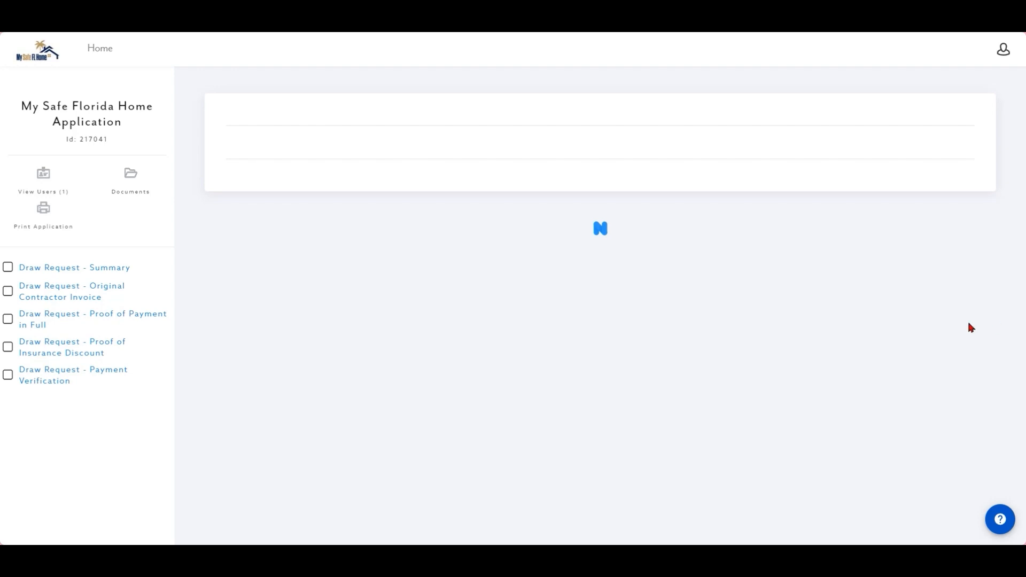
{"action": "mouse_move", "coordinate": [118, 267]}
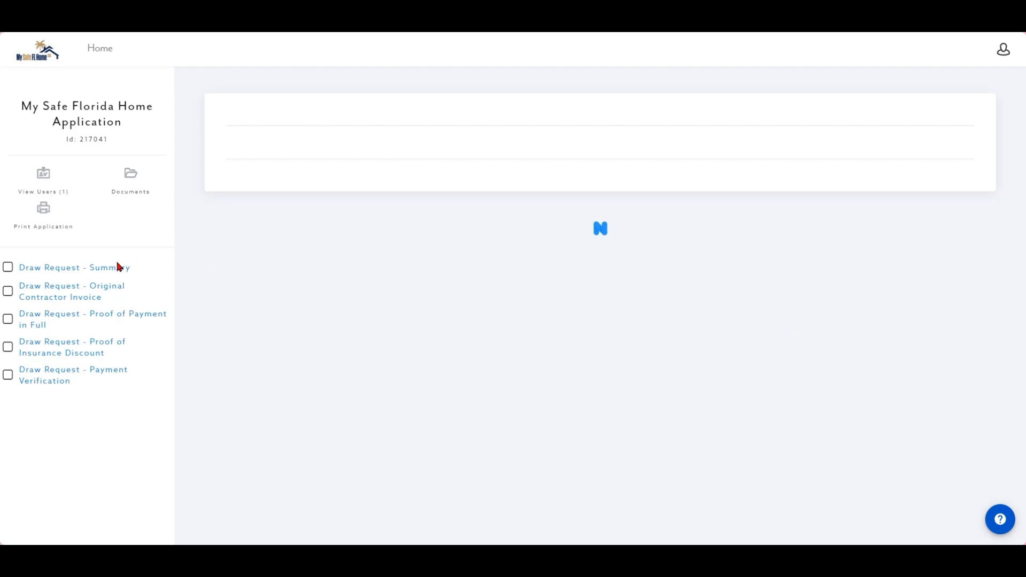
Step: Go to the Draw Request - Summary step from the sidebar step list
{"action": "left_click", "coordinate": [73, 268]}
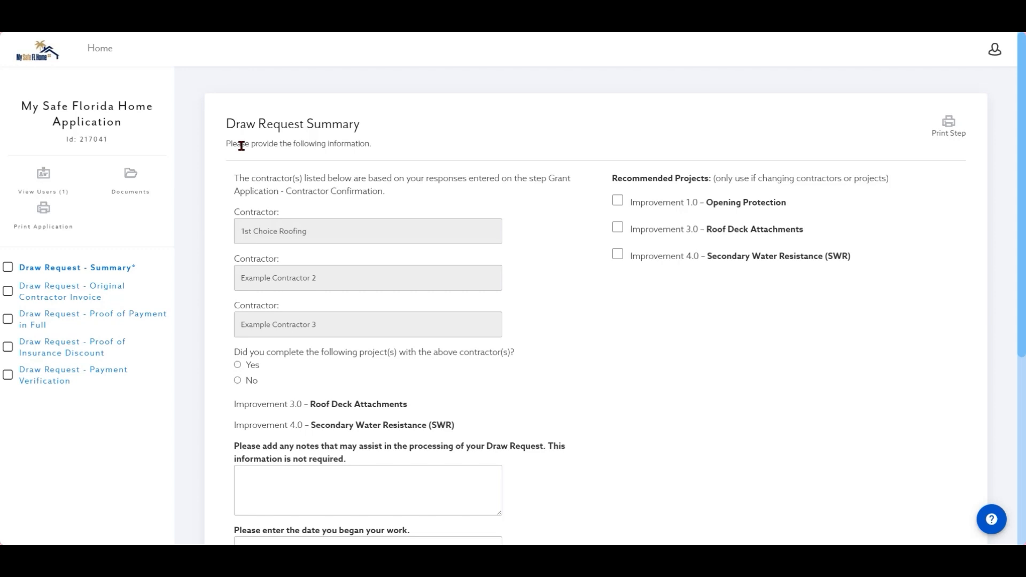
{"action": "mouse_move", "coordinate": [357, 163]}
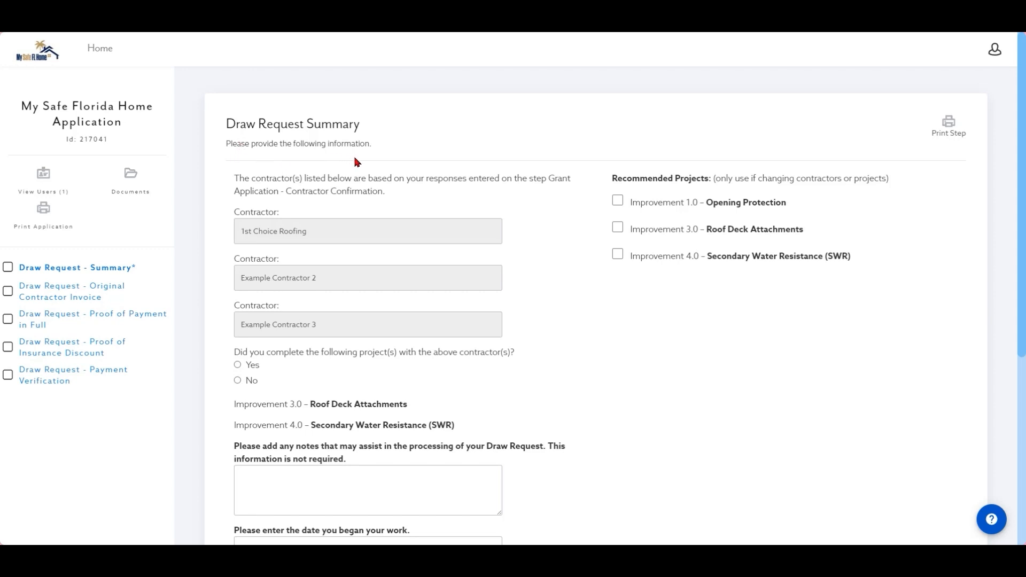
{"action": "mouse_move", "coordinate": [305, 190]}
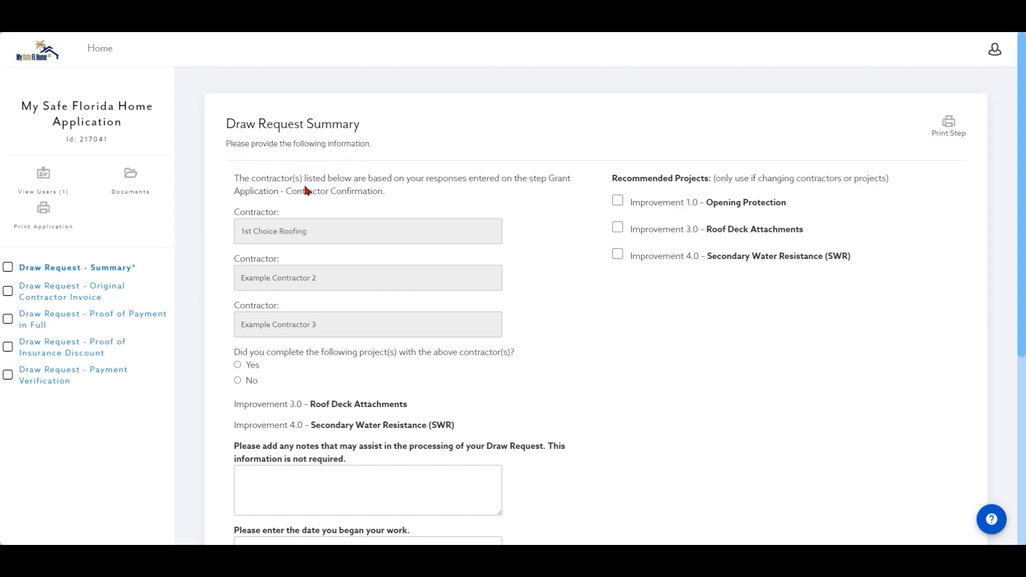
{"action": "mouse_move", "coordinate": [447, 192]}
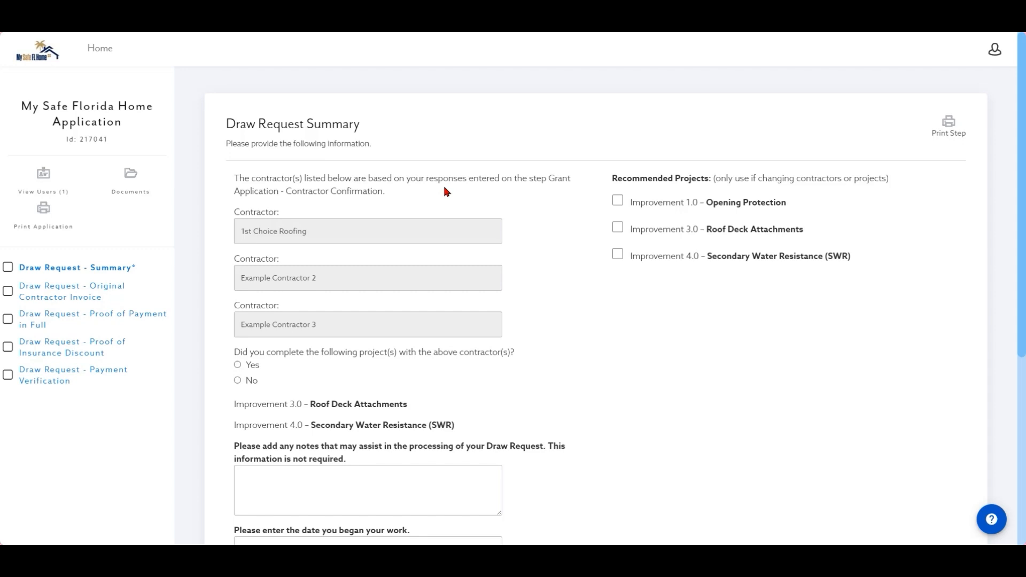
{"action": "mouse_move", "coordinate": [554, 192]}
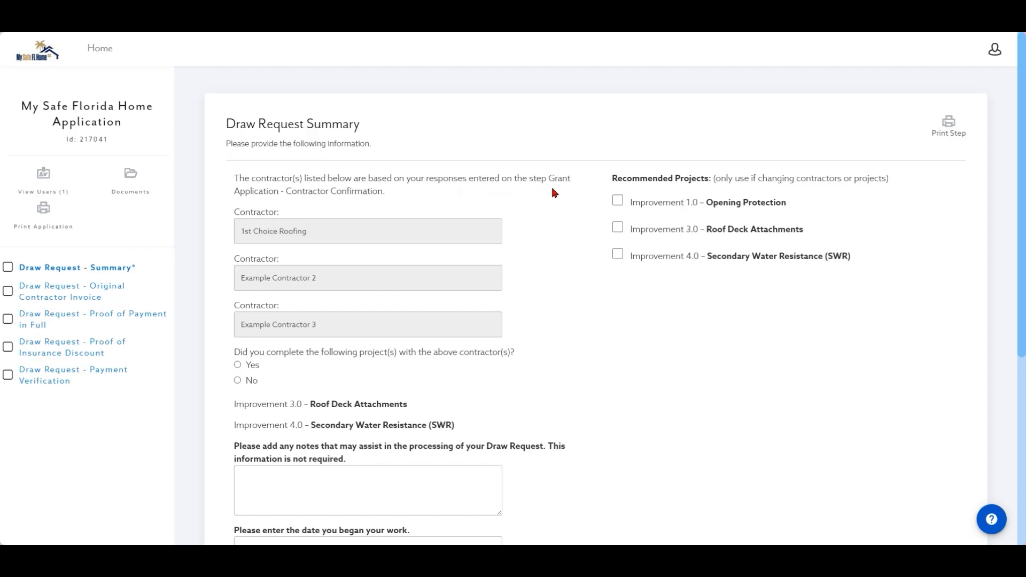
{"action": "mouse_move", "coordinate": [373, 202]}
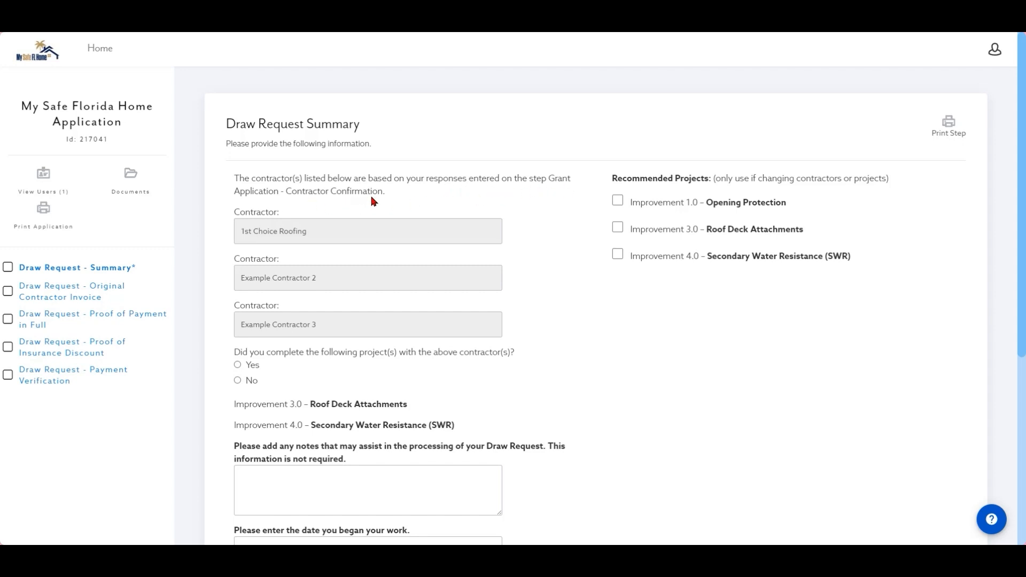
{"action": "scroll", "scroll_direction": "down", "scroll_amount": 3}
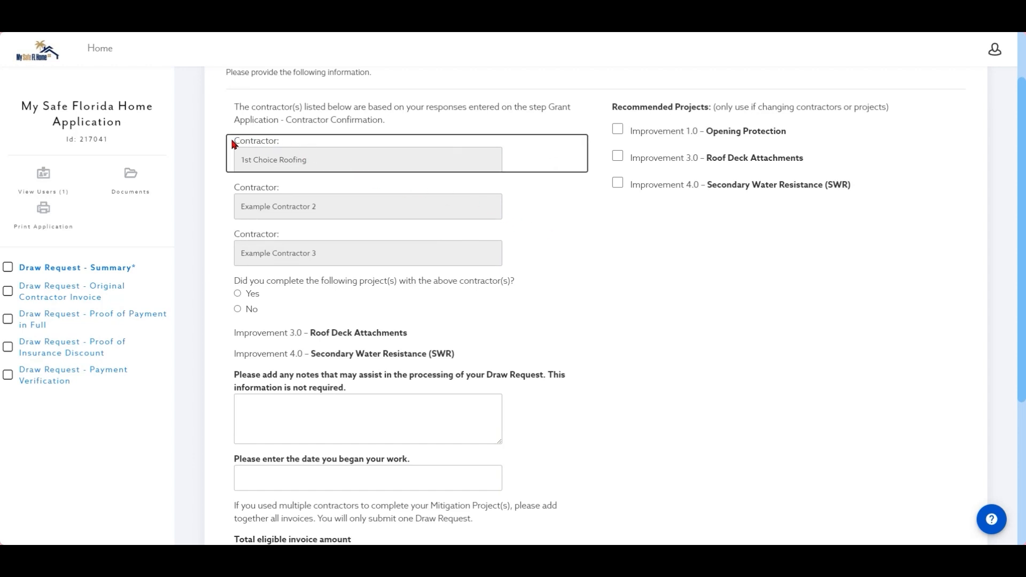
{"action": "double_click", "coordinate": [256, 140]}
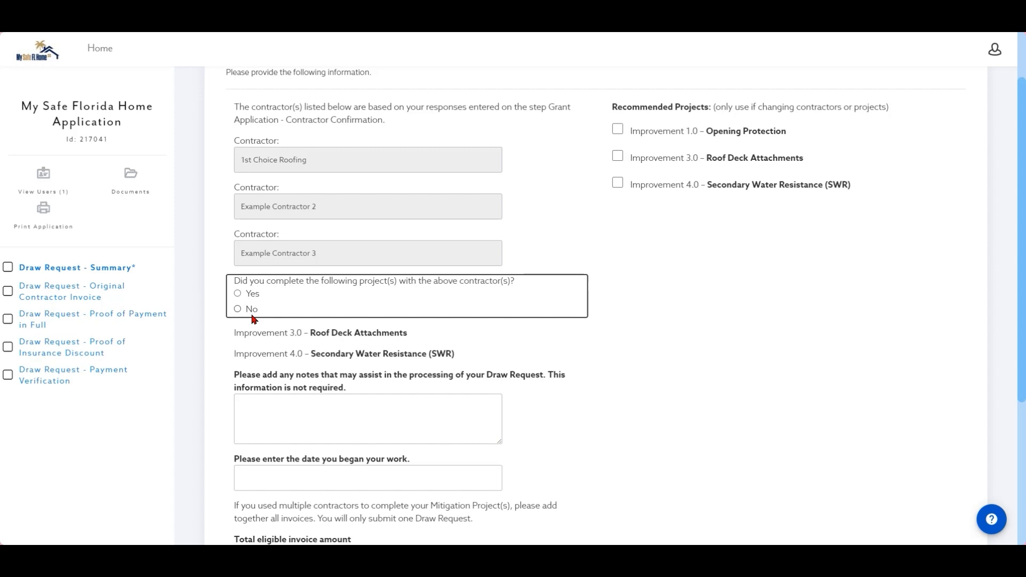
Step: Answer Yes to completing the listed projects with the contractors shown
{"action": "left_click", "coordinate": [237, 293]}
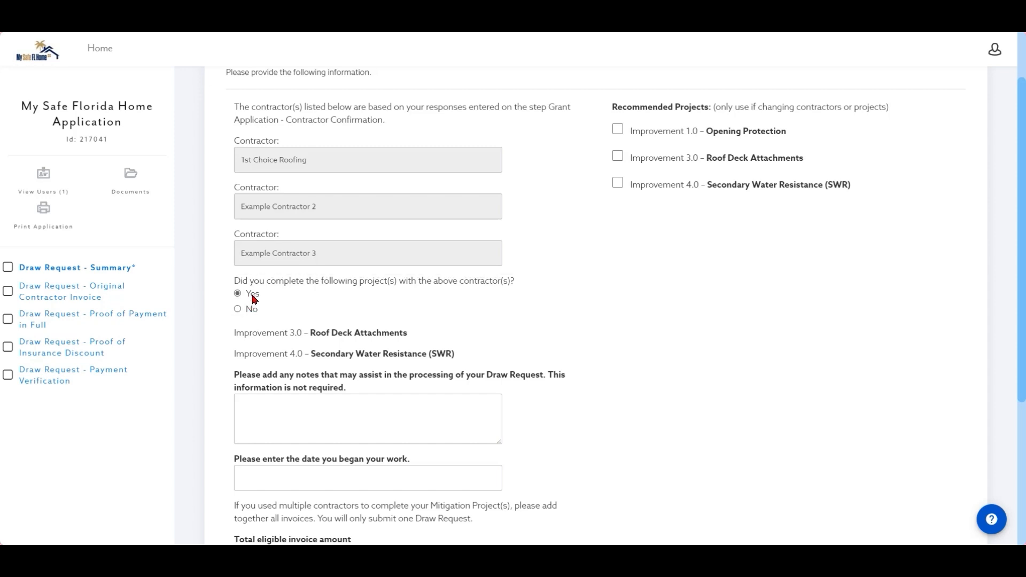
{"action": "mouse_move", "coordinate": [497, 290]}
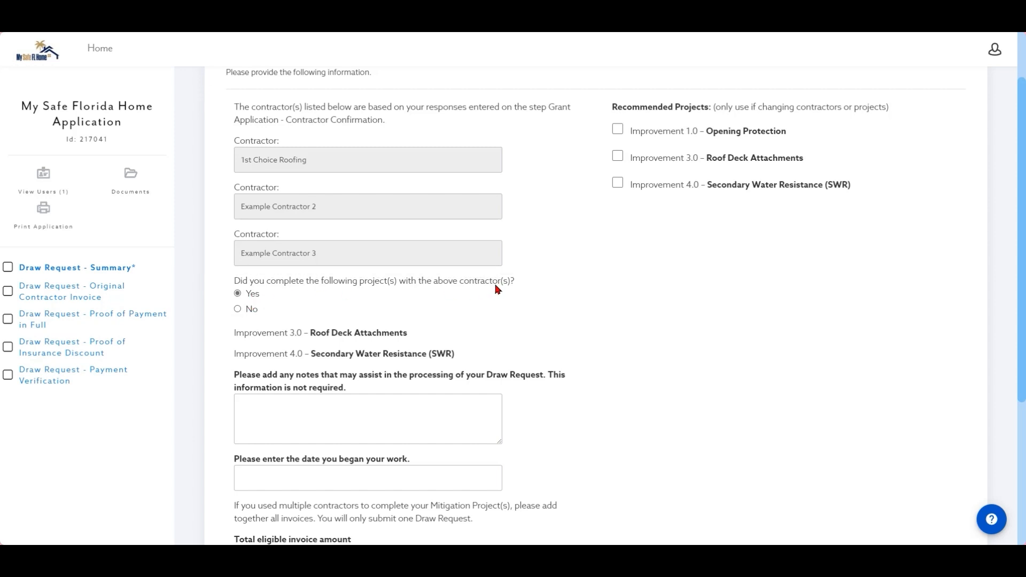
{"action": "mouse_move", "coordinate": [529, 300]}
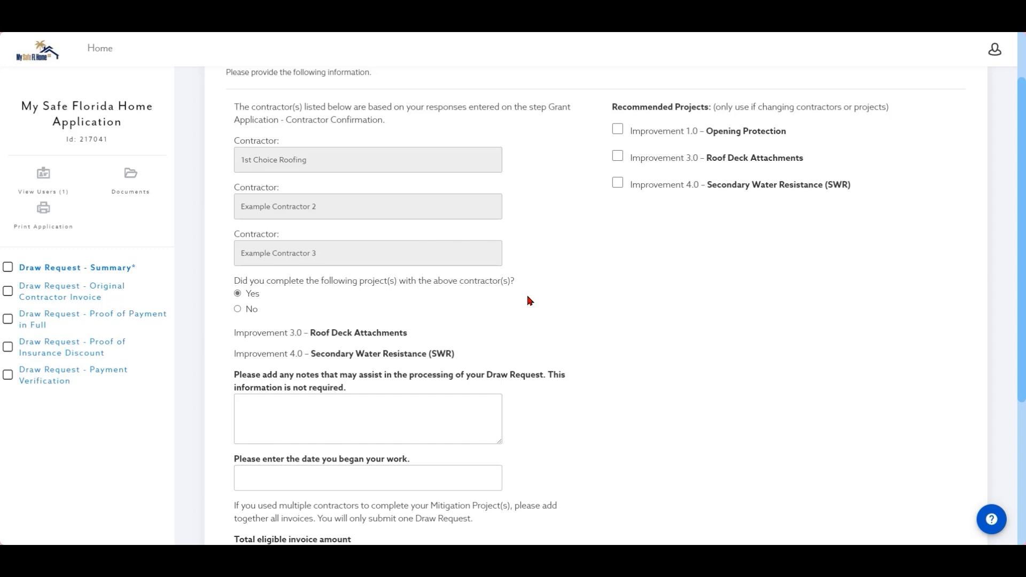
{"action": "mouse_move", "coordinate": [852, 221]}
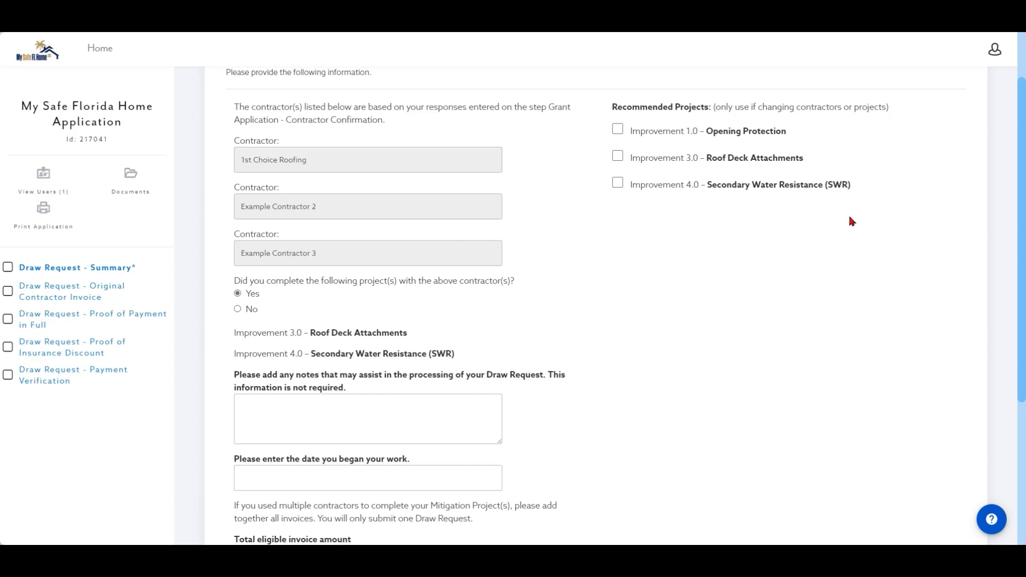
{"action": "mouse_move", "coordinate": [595, 115]}
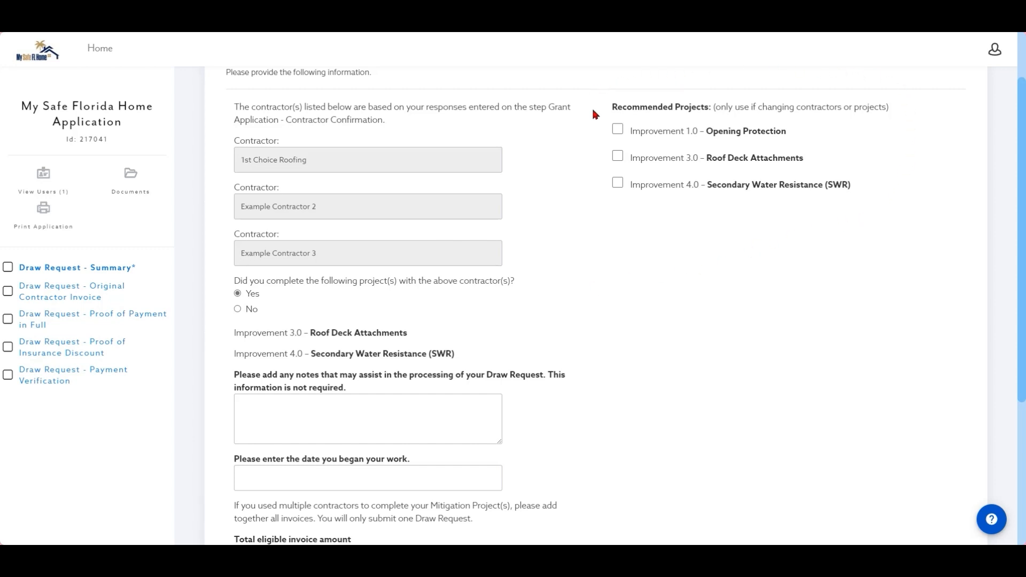
{"action": "mouse_move", "coordinate": [681, 80]}
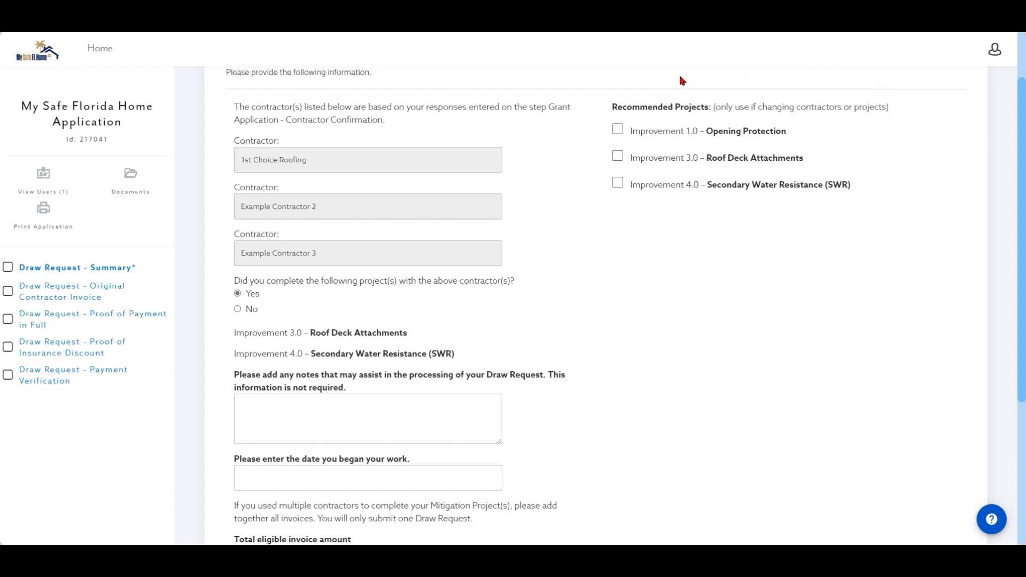
{"action": "mouse_move", "coordinate": [568, 216]}
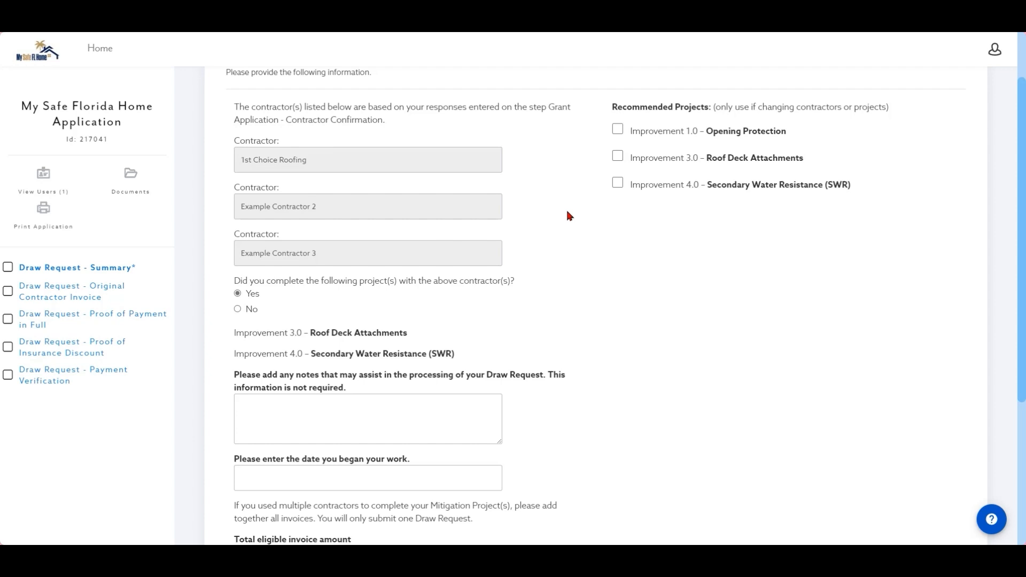
{"action": "mouse_move", "coordinate": [391, 290]}
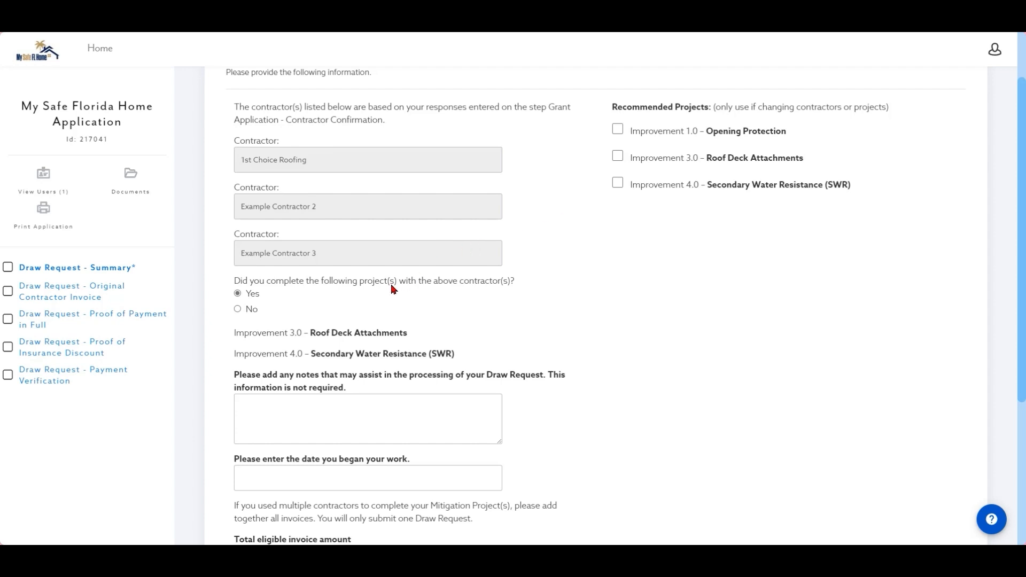
Step: Write the optional note: all windows replaced with impact glass, reimbursement needed for four
{"action": "scroll", "scroll_direction": "down", "scroll_amount": 3}
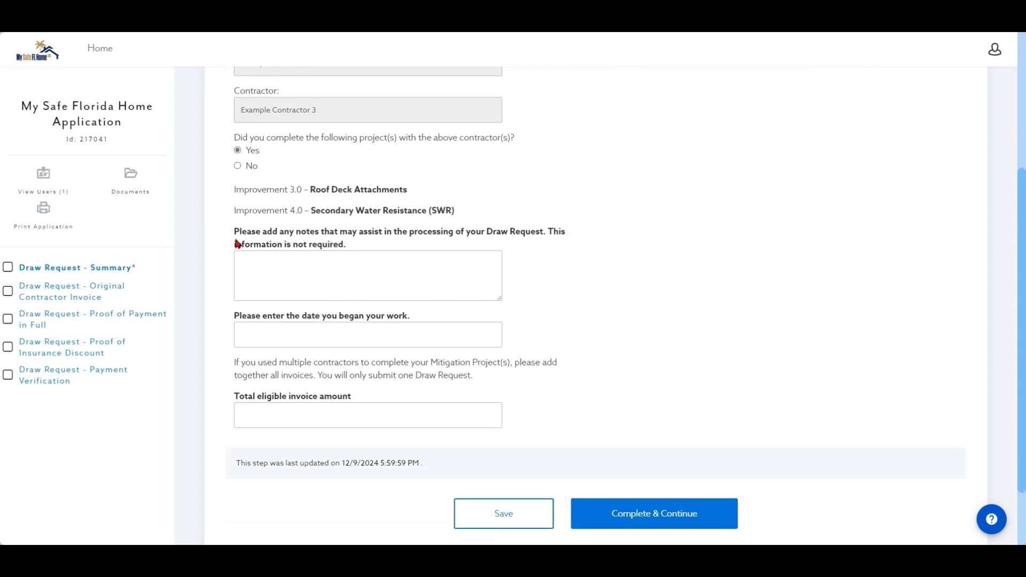
{"action": "mouse_move", "coordinate": [357, 242]}
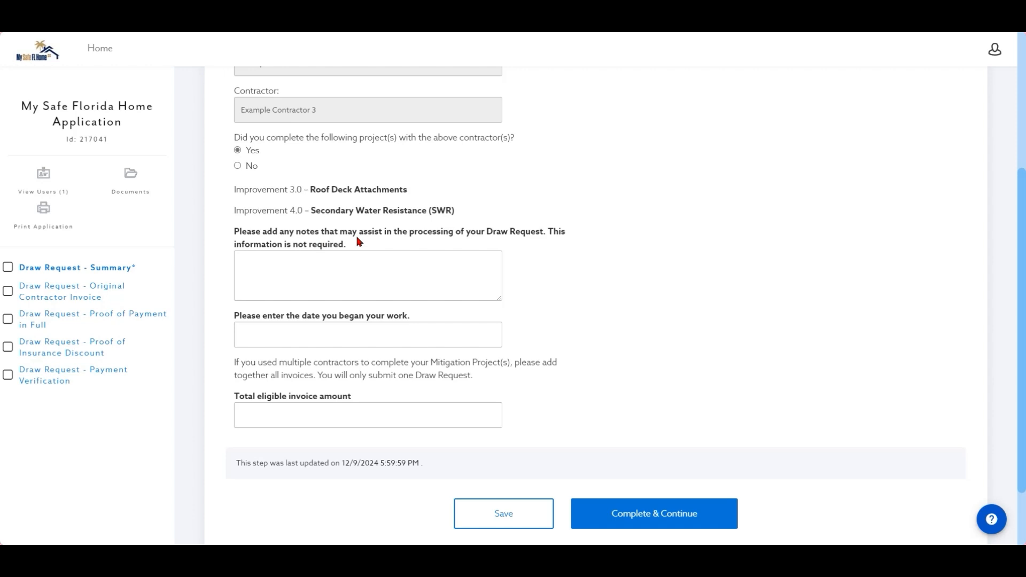
{"action": "mouse_move", "coordinate": [524, 246]}
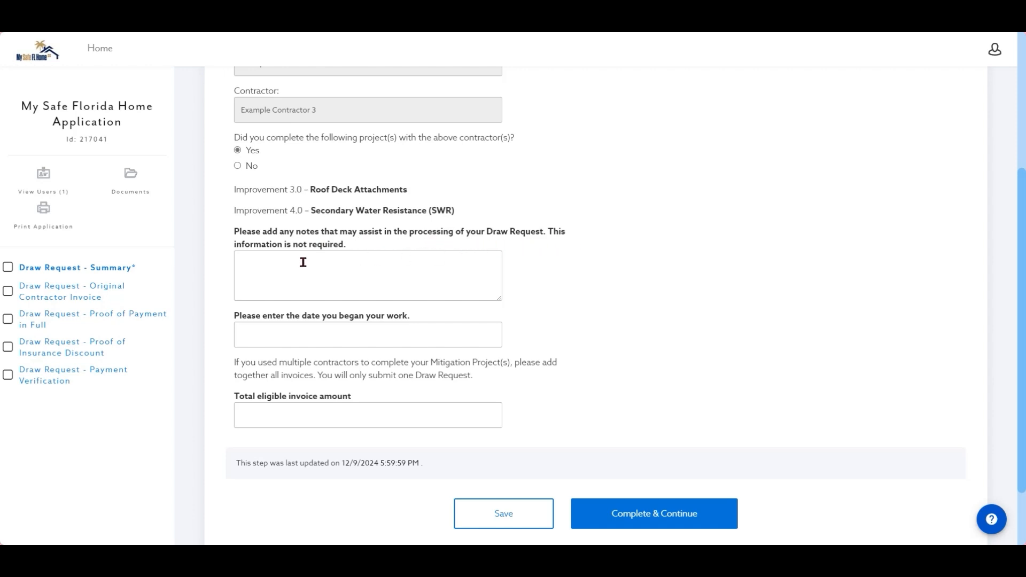
{"action": "mouse_move", "coordinate": [278, 281]}
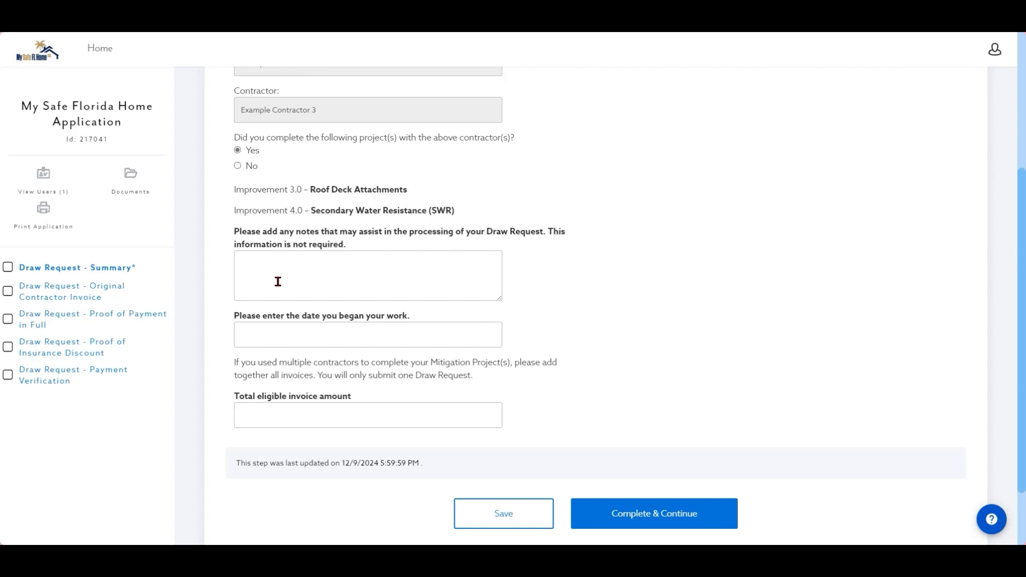
{"action": "left_click", "coordinate": [367, 274]}
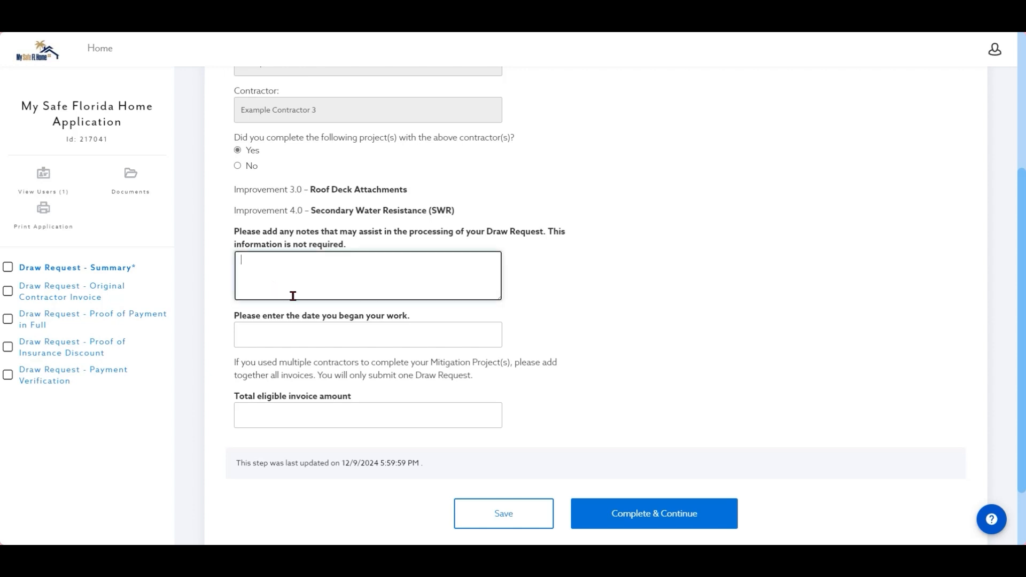
{"action": "type", "text": "N/A"}
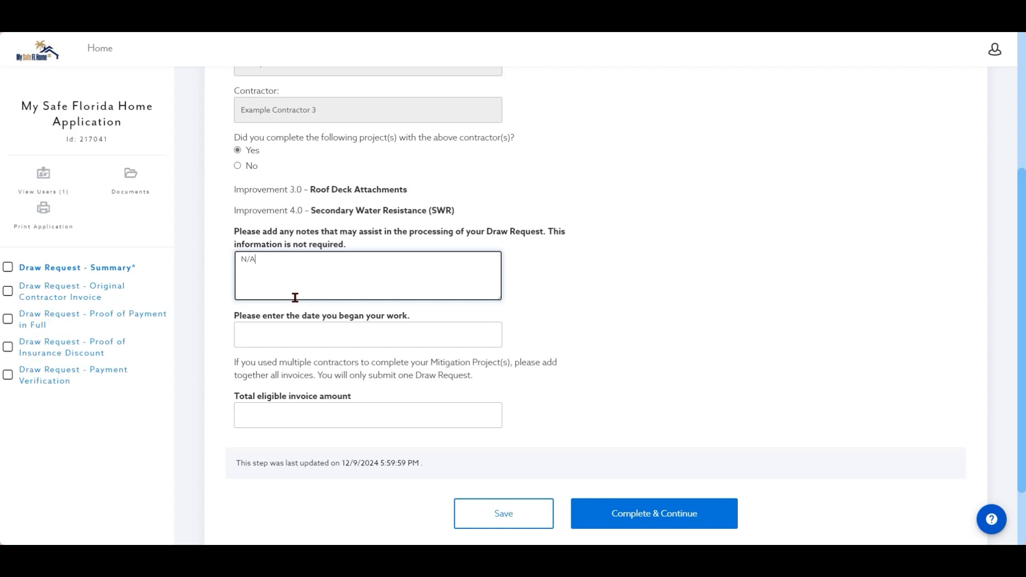
{"action": "key", "text": "backspace"}
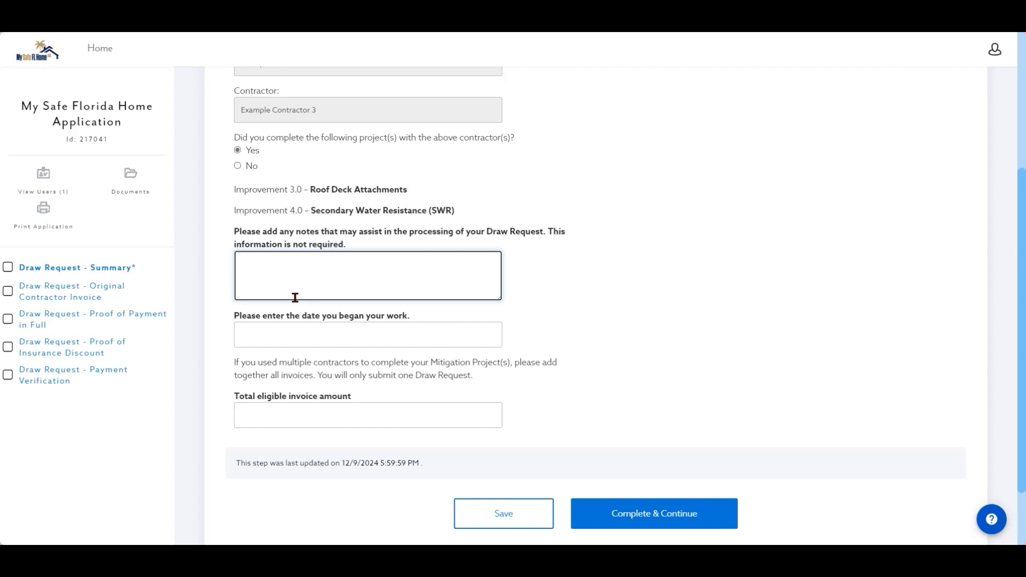
{"action": "left_click", "coordinate": [366, 275]}
{"action": "type", "text": "I replaced all of my windows with impact glass. Three already had shutters. I need Reimbursement for four windows."}
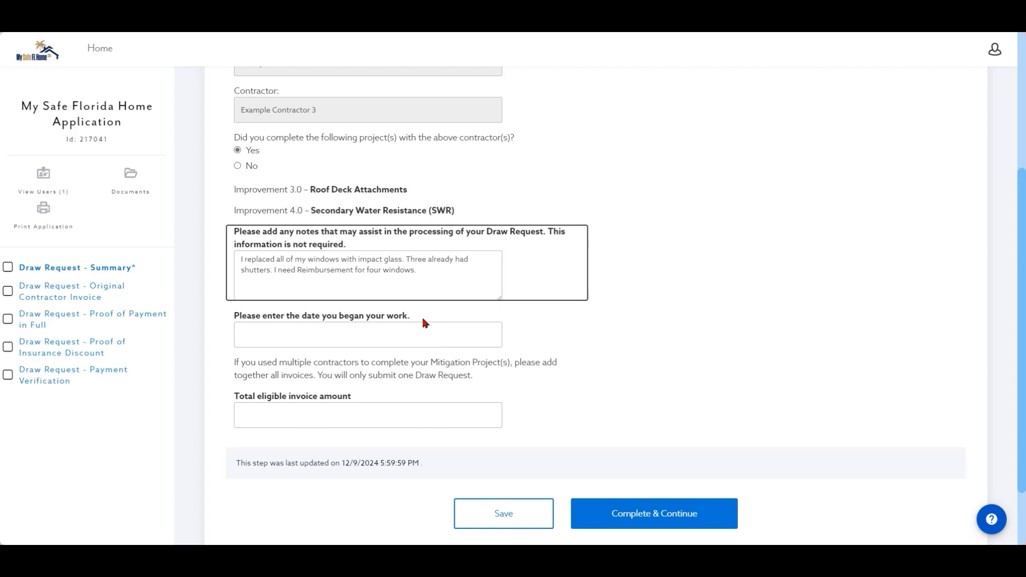
Step: Set the work start date to 10/01/2024 via the calendar picker
{"action": "left_click", "coordinate": [367, 335]}
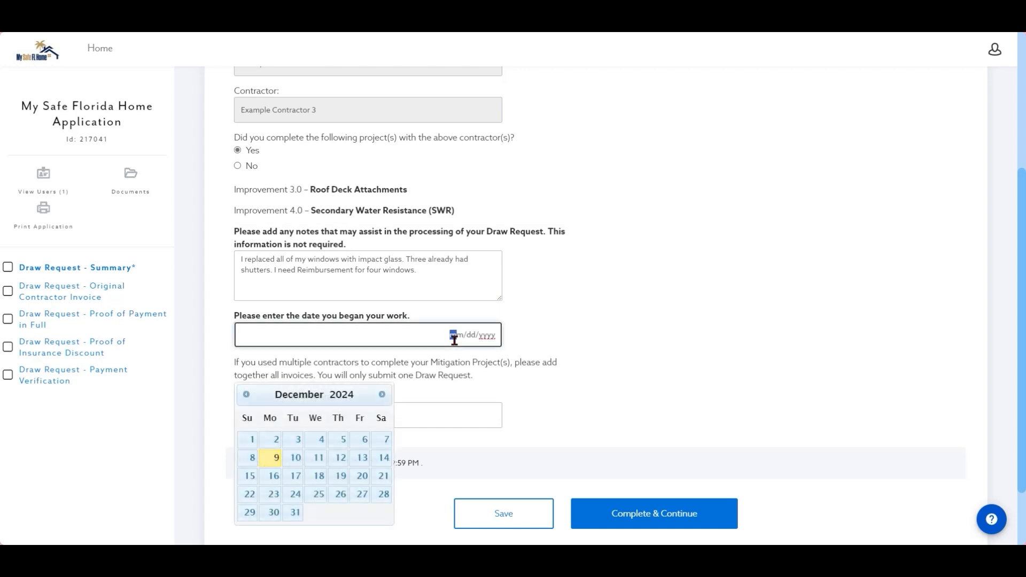
{"action": "left_click", "coordinate": [246, 394]}
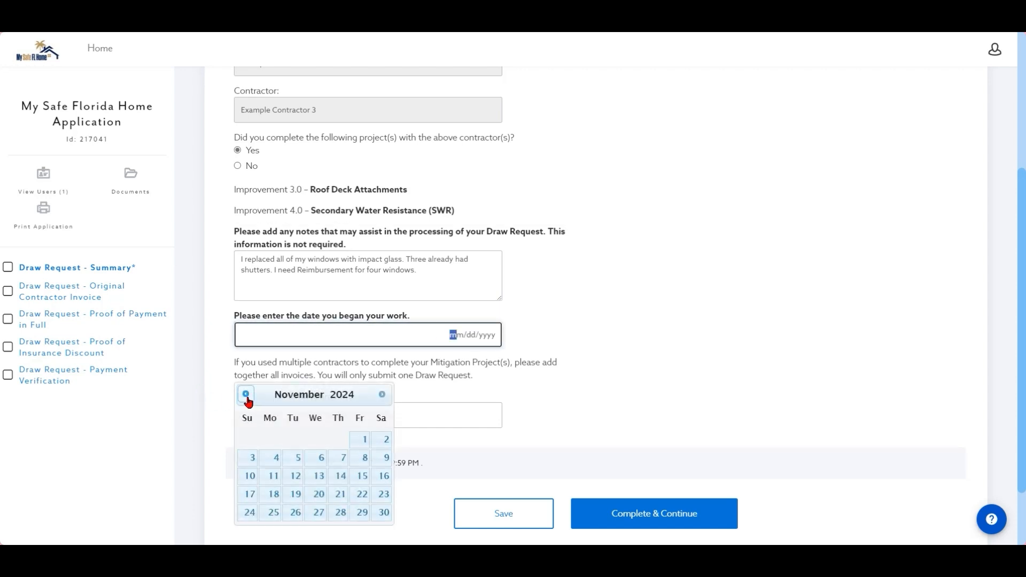
{"action": "left_click", "coordinate": [246, 395]}
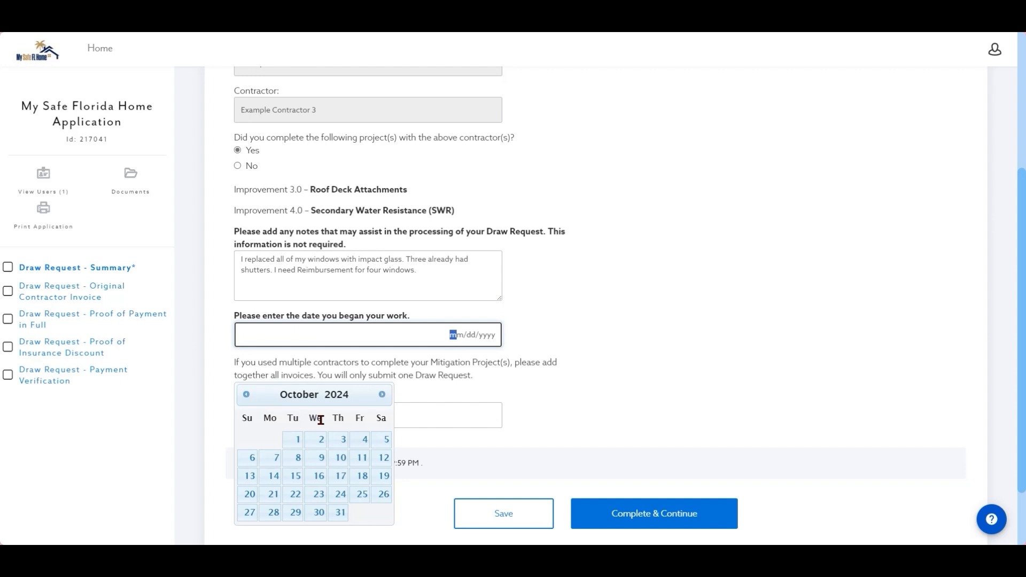
{"action": "left_click", "coordinate": [296, 440]}
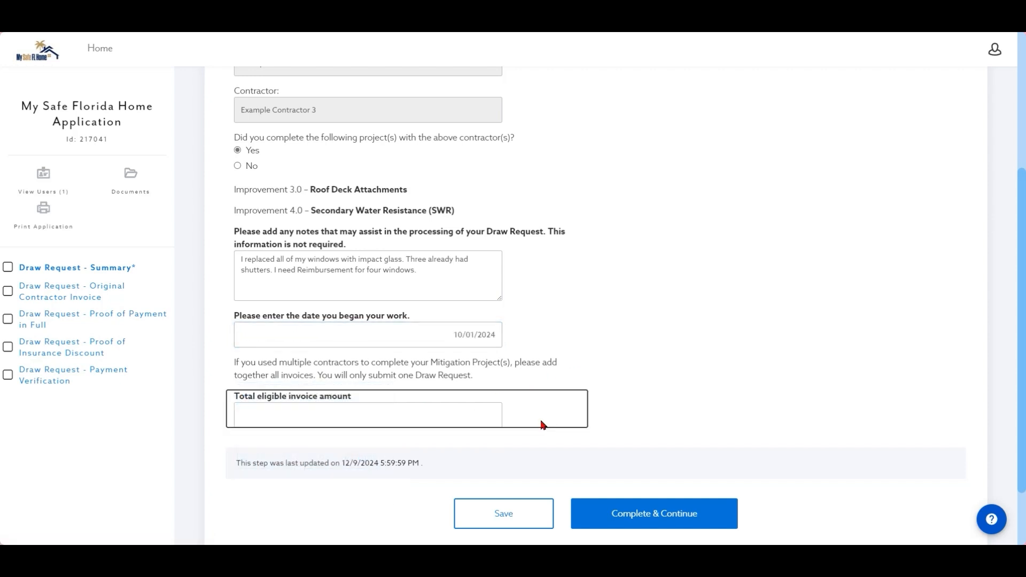
{"action": "mouse_move", "coordinate": [246, 373]}
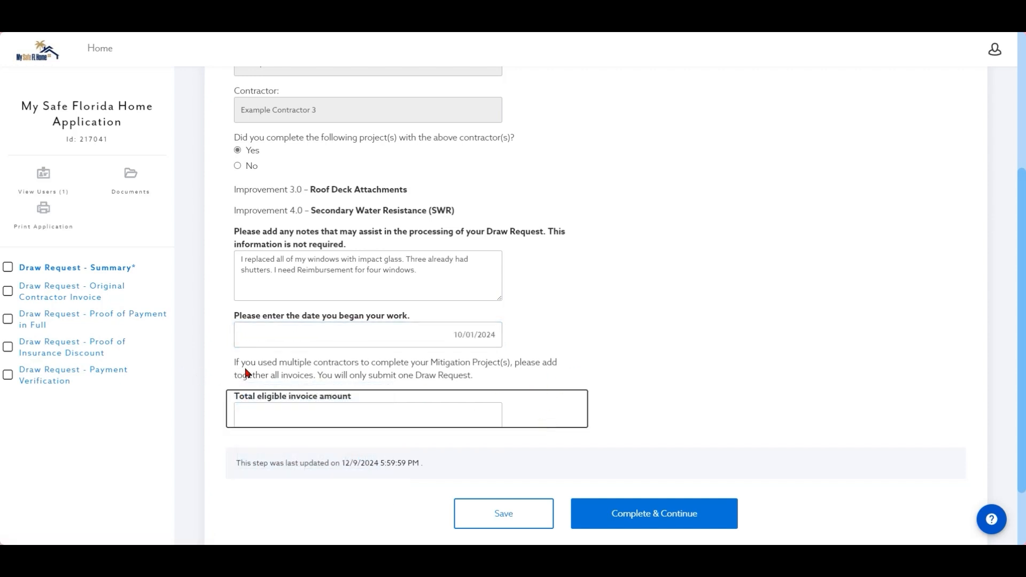
{"action": "mouse_move", "coordinate": [363, 373]}
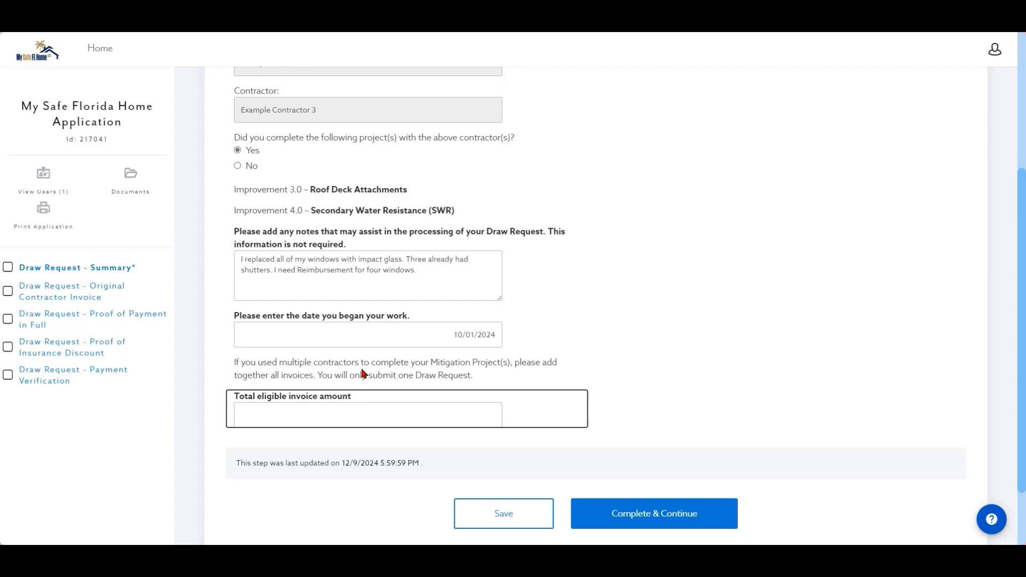
{"action": "mouse_move", "coordinate": [506, 375]}
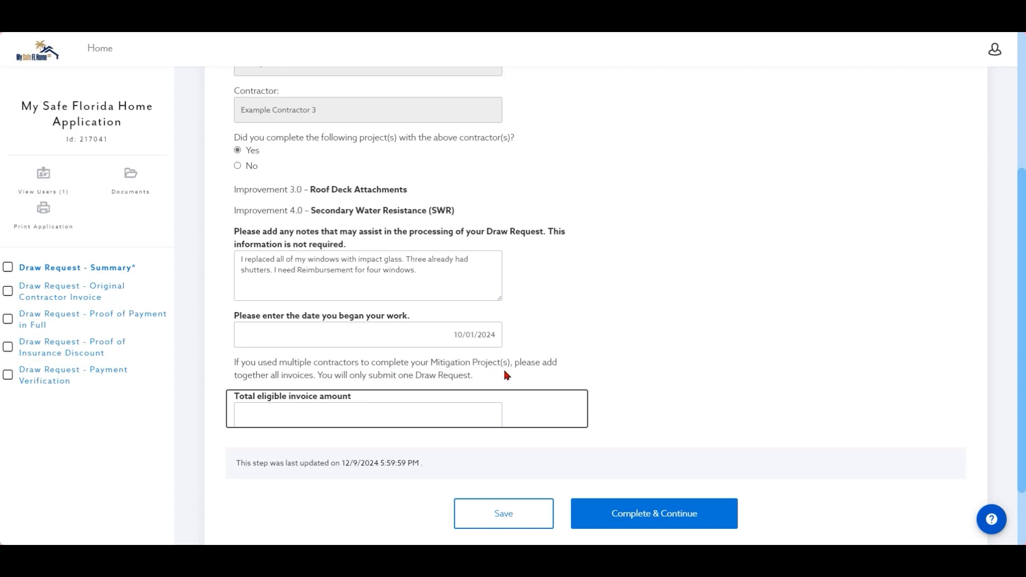
{"action": "mouse_move", "coordinate": [302, 384]}
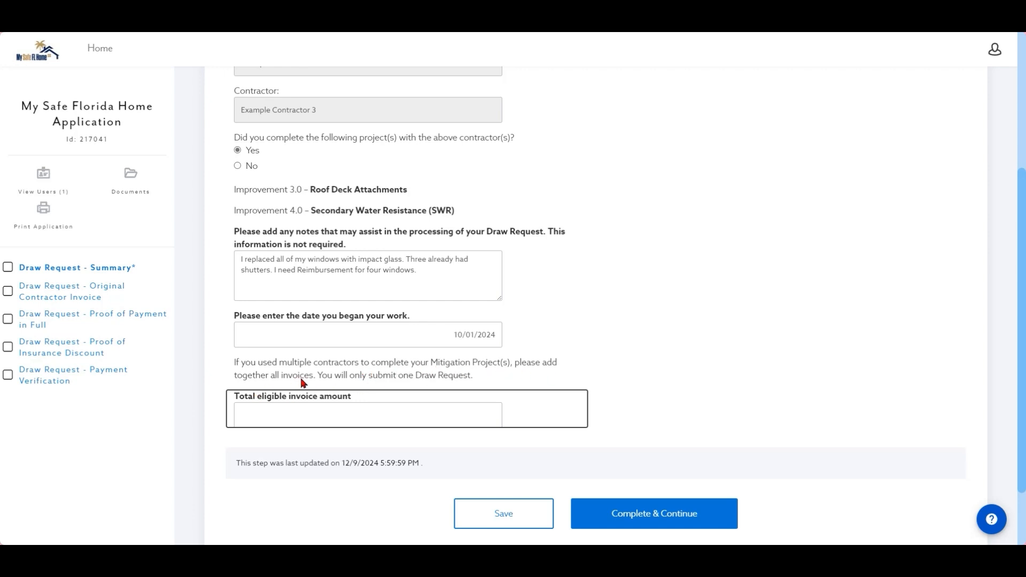
{"action": "mouse_move", "coordinate": [411, 383]}
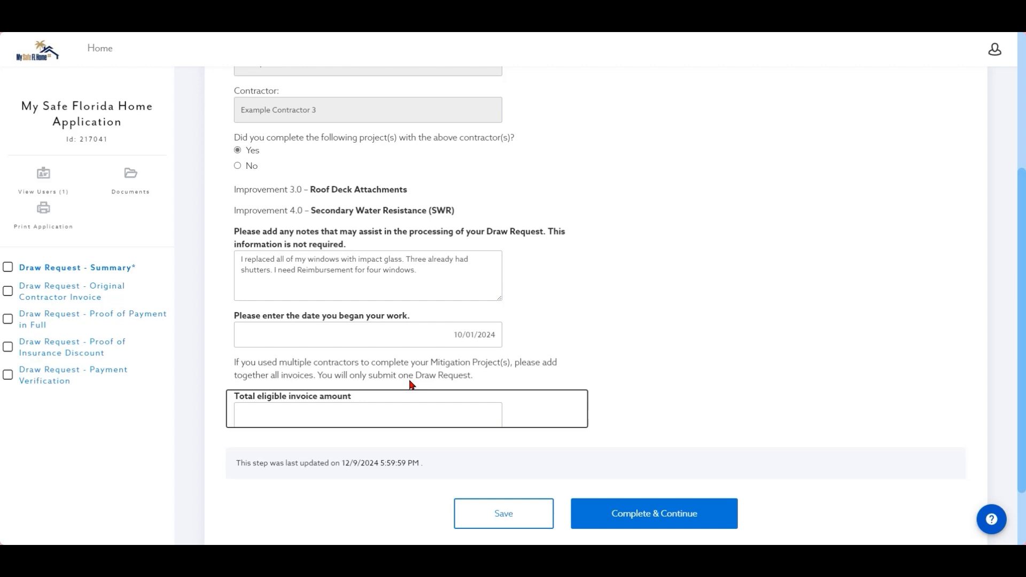
{"action": "mouse_move", "coordinate": [475, 391]}
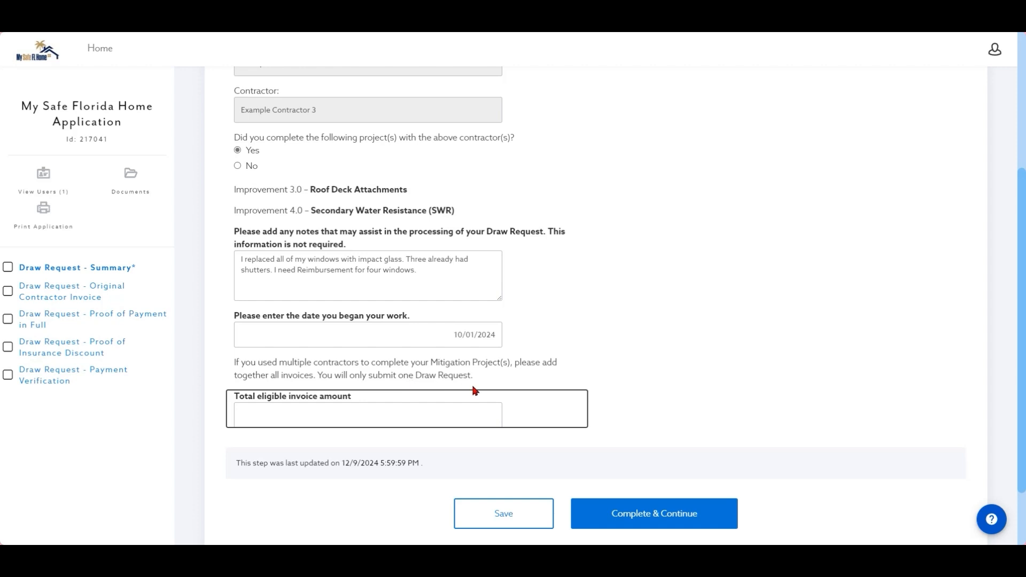
Step: Enter 25000 as the total eligible invoice amount, shown as $25,000.00
{"action": "left_click", "coordinate": [367, 415]}
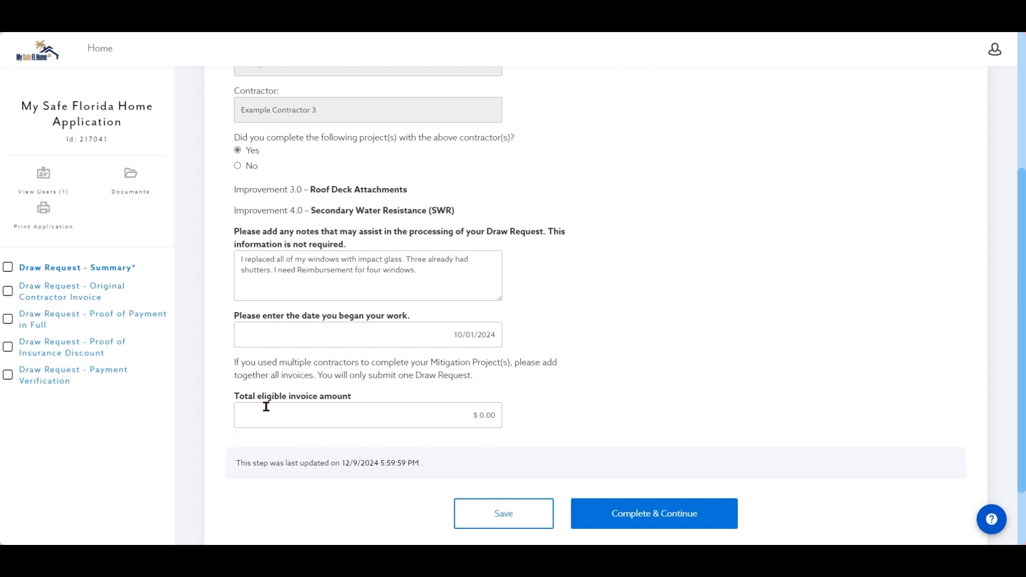
{"action": "left_click", "coordinate": [367, 414]}
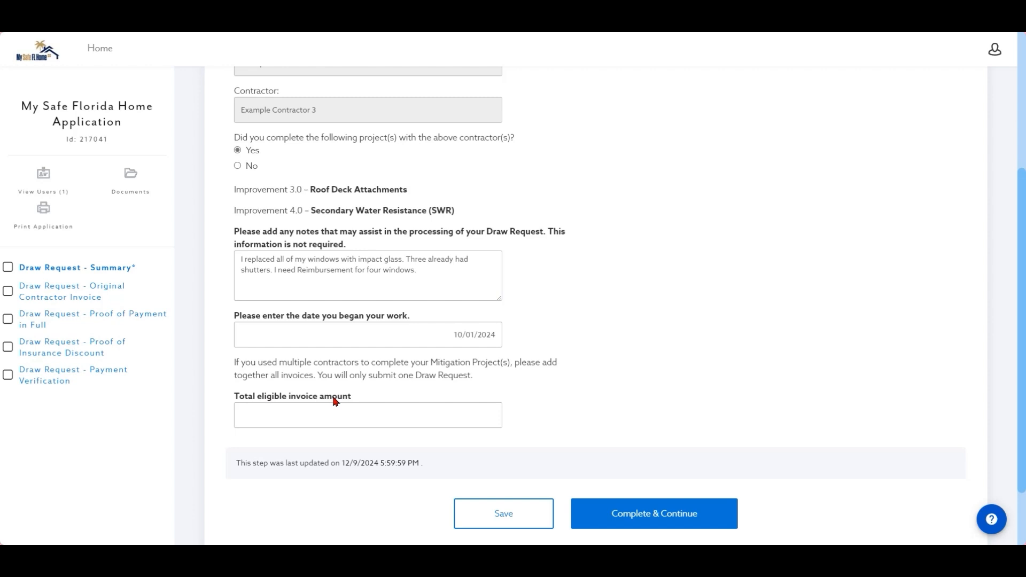
{"action": "left_click", "coordinate": [367, 414]}
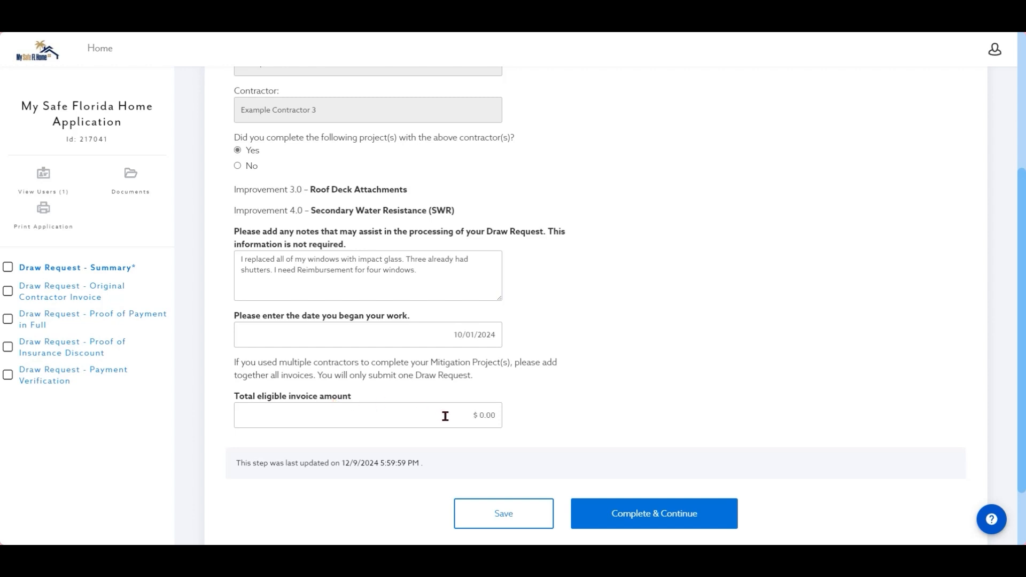
{"action": "left_click", "coordinate": [366, 415]}
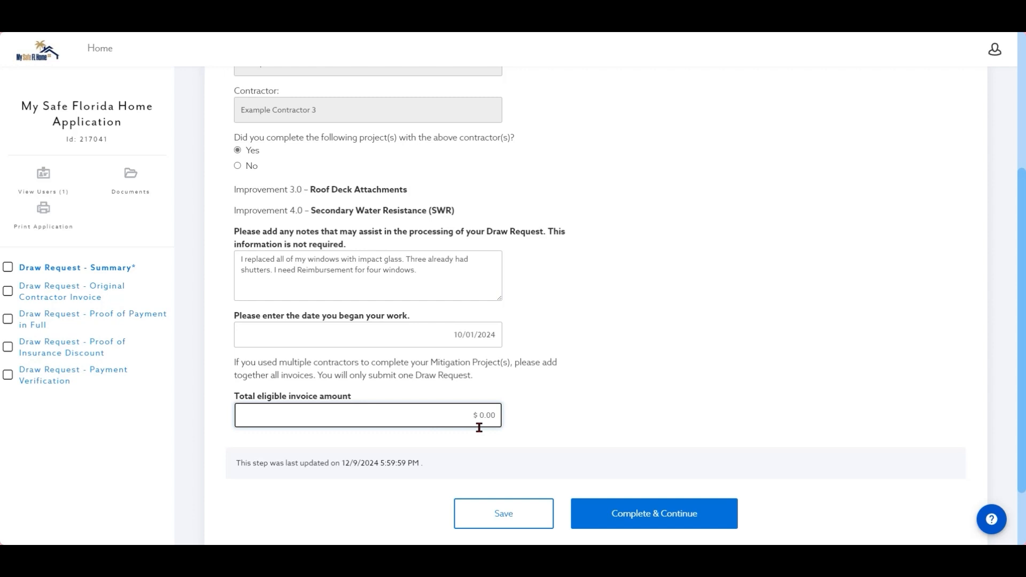
{"action": "type", "text": "25000"}
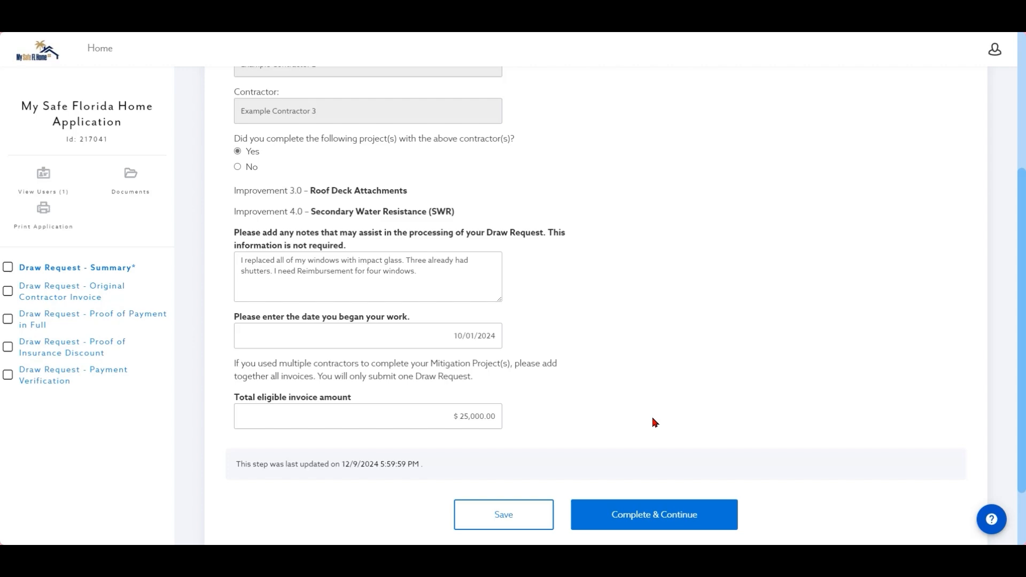
{"action": "scroll", "scroll_direction": "up", "scroll_amount": 3}
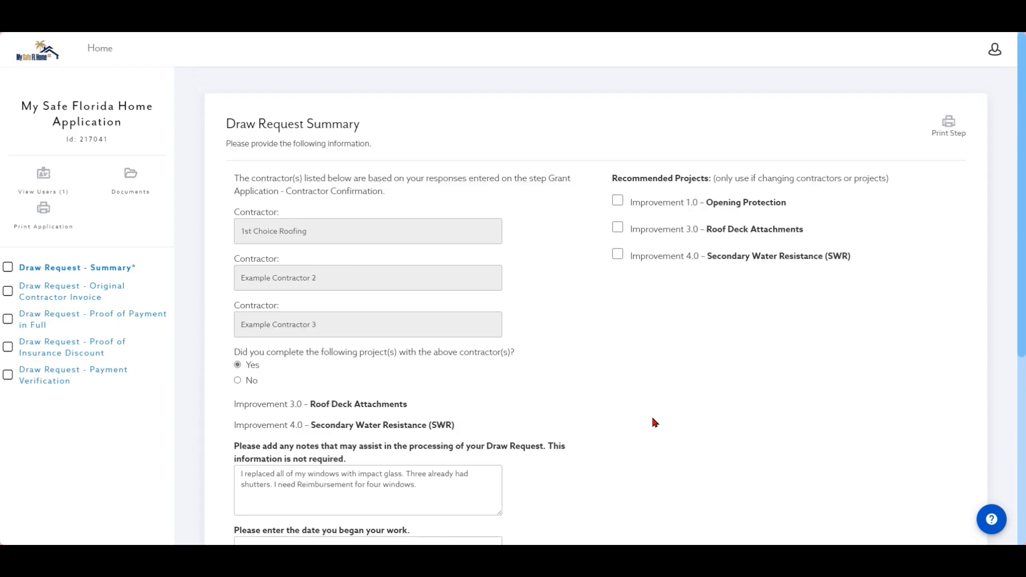
{"action": "scroll", "scroll_direction": "down", "scroll_amount": 3}
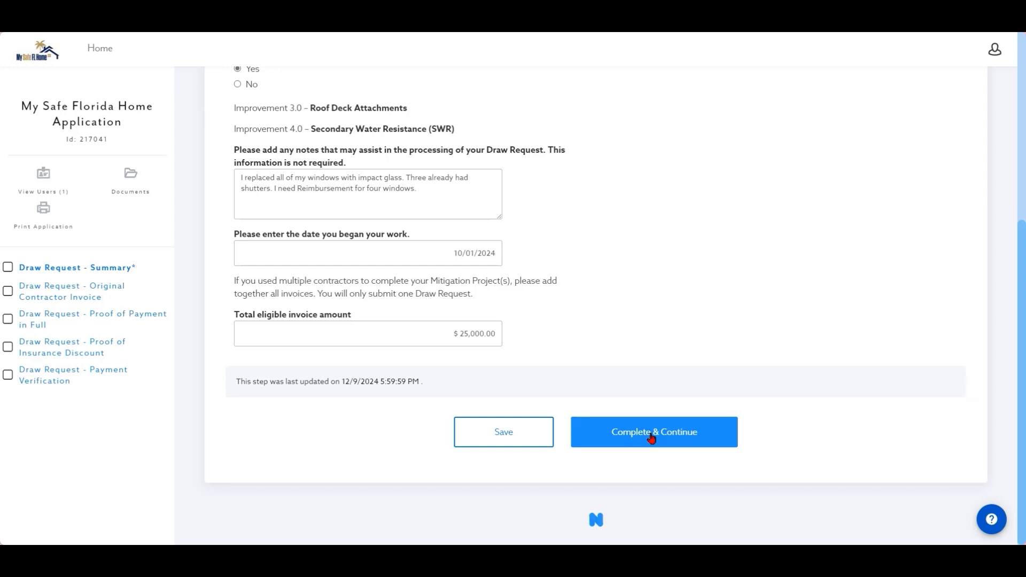
Step: Submit with Complete & Continue so Draw Request - Summary gets its green checkmark
{"action": "left_click", "coordinate": [653, 432]}
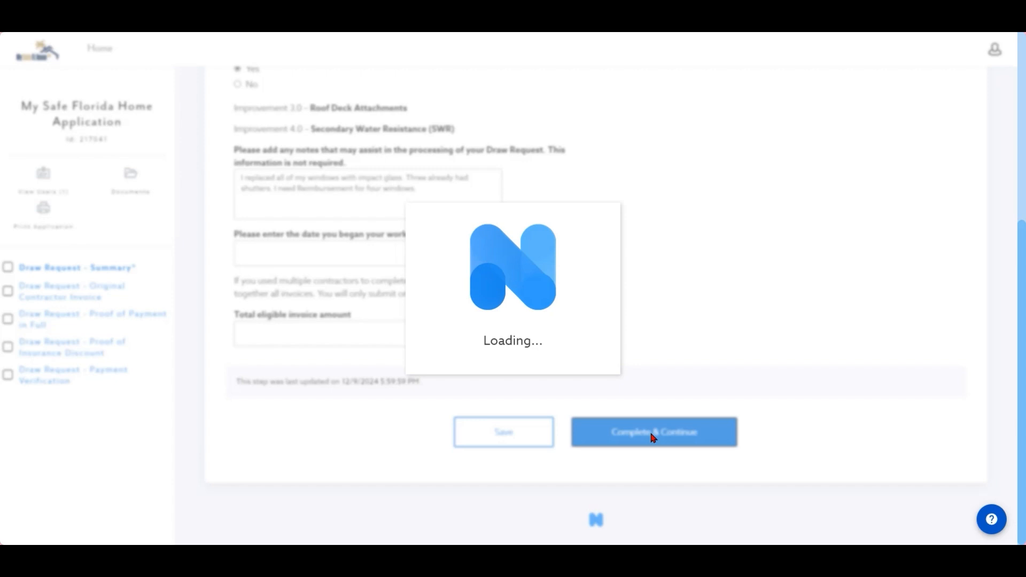
{"action": "left_click", "coordinate": [653, 432]}
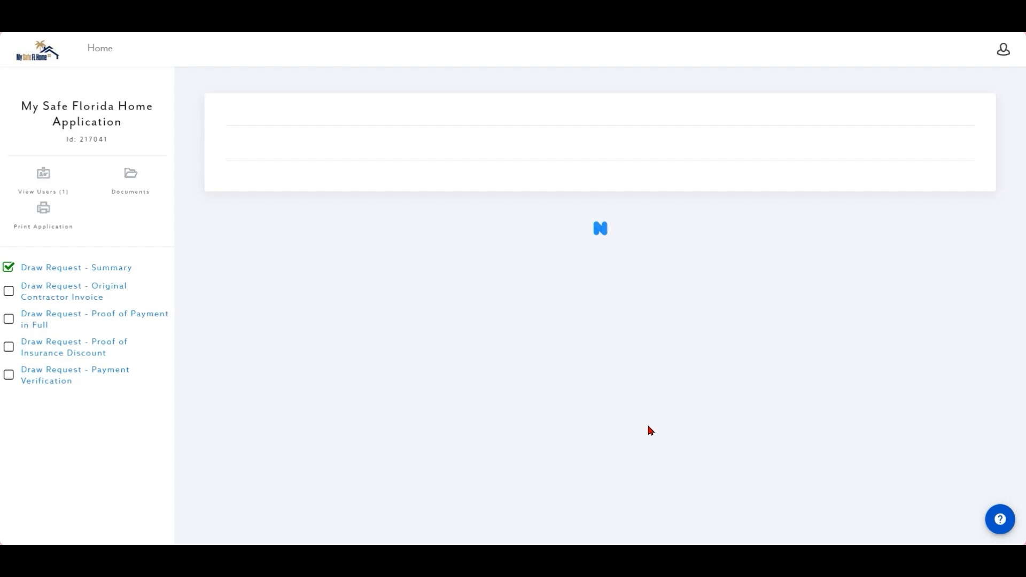
{"action": "mouse_move", "coordinate": [132, 239]}
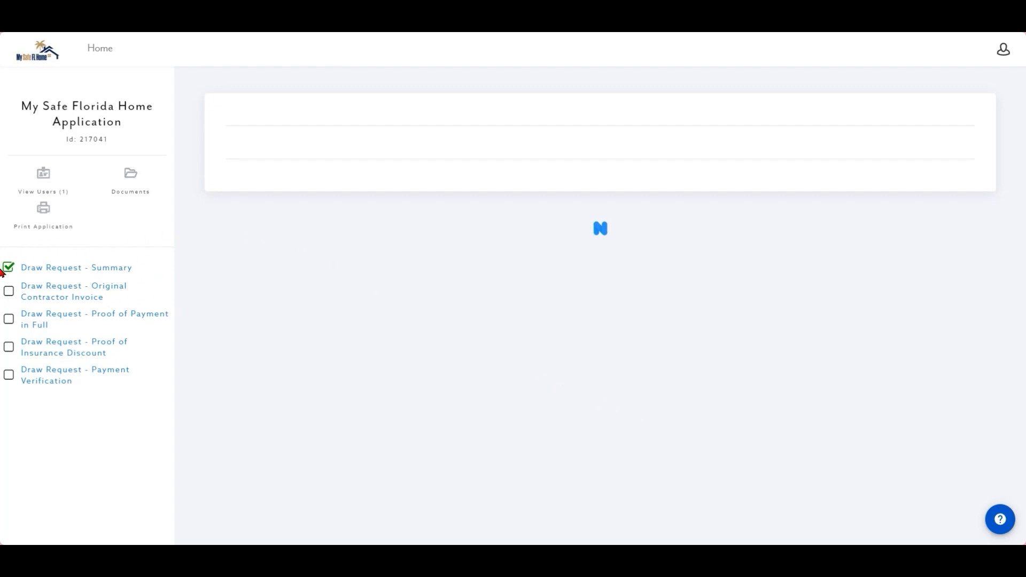
{"action": "mouse_move", "coordinate": [275, 273]}
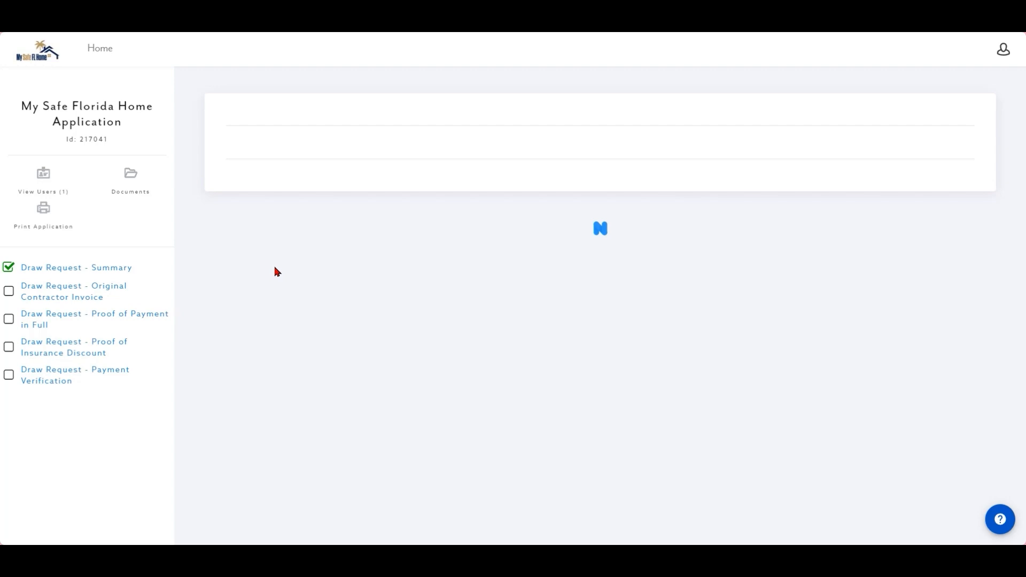
{"action": "mouse_move", "coordinate": [108, 295]}
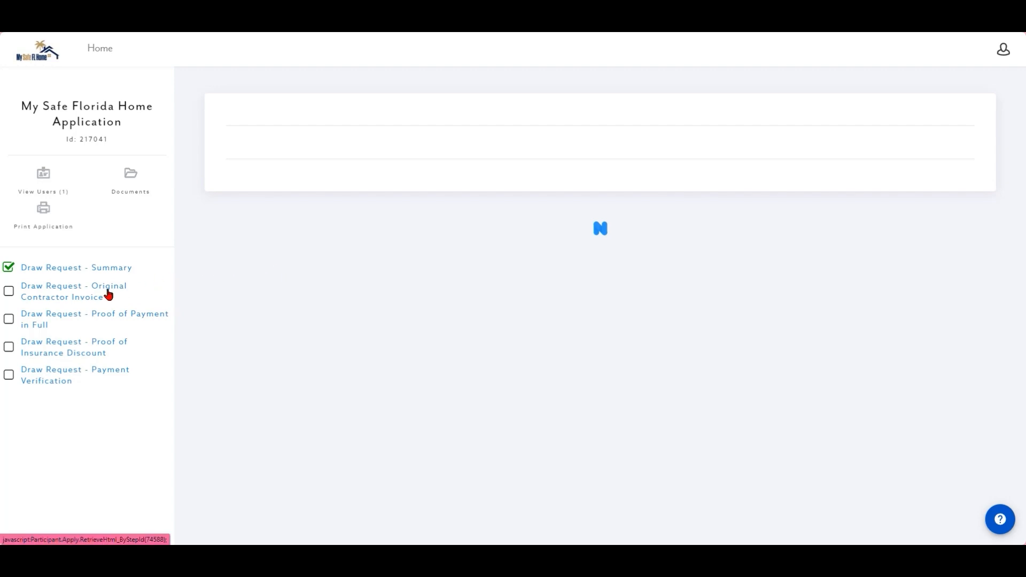